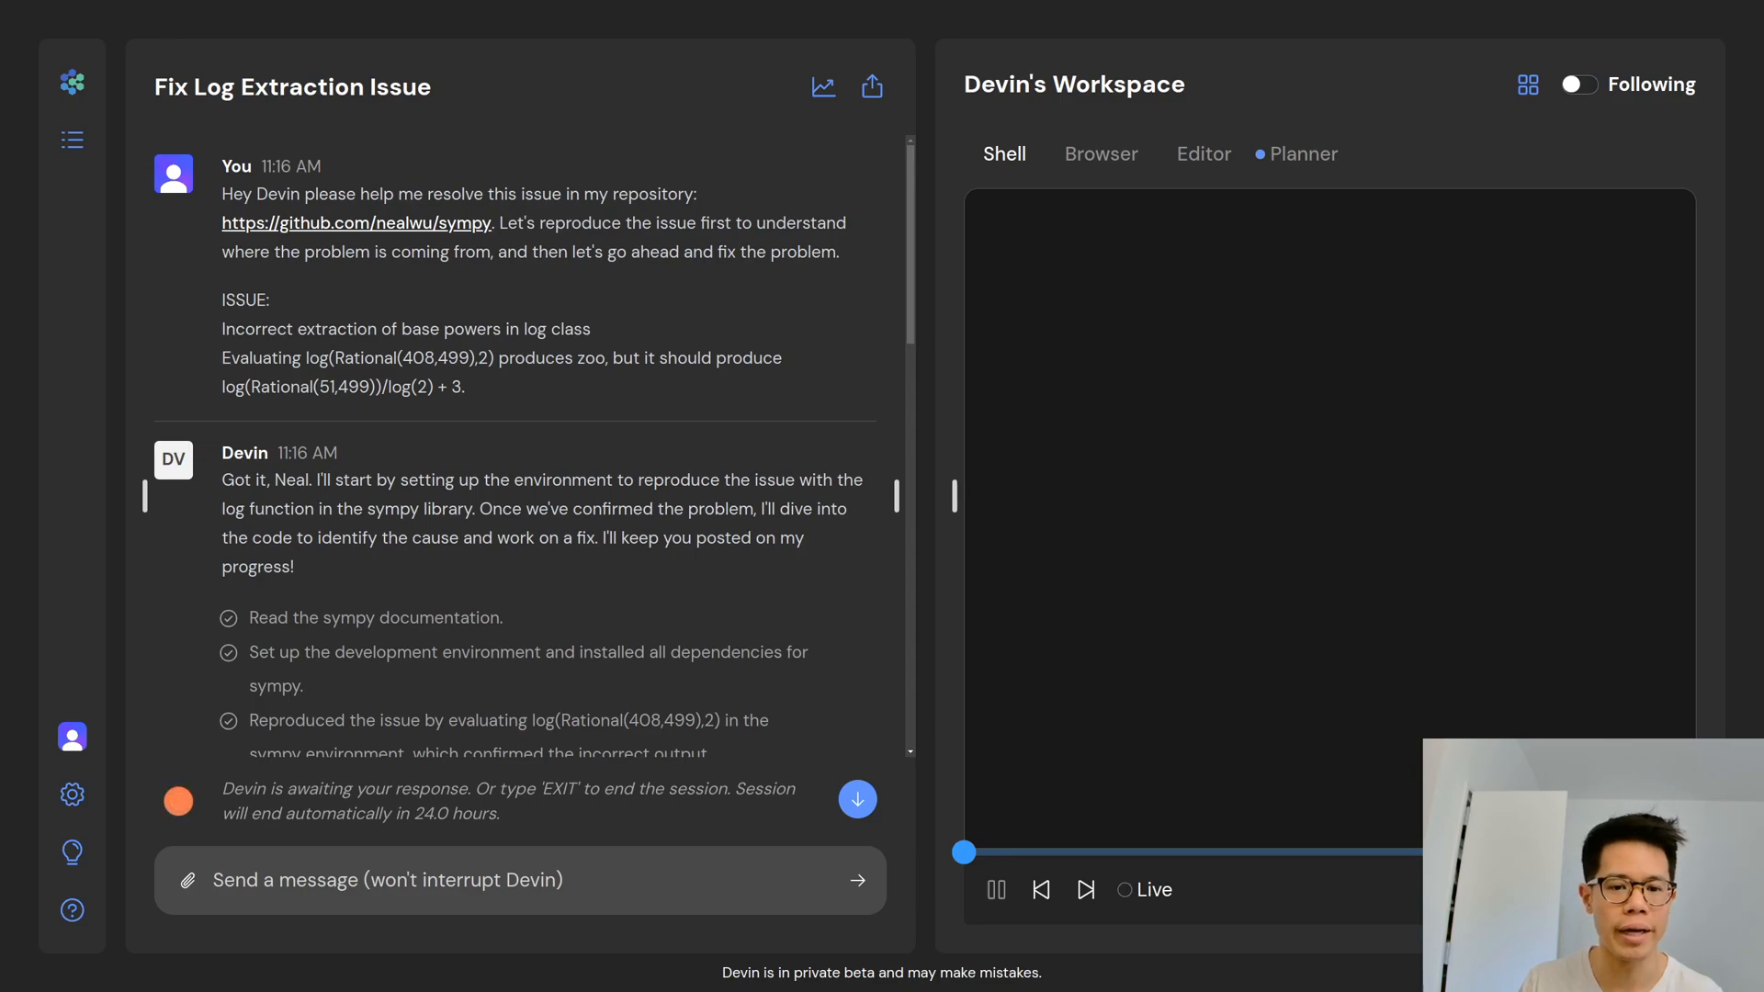
pyautogui.moveTo(1603, 619)
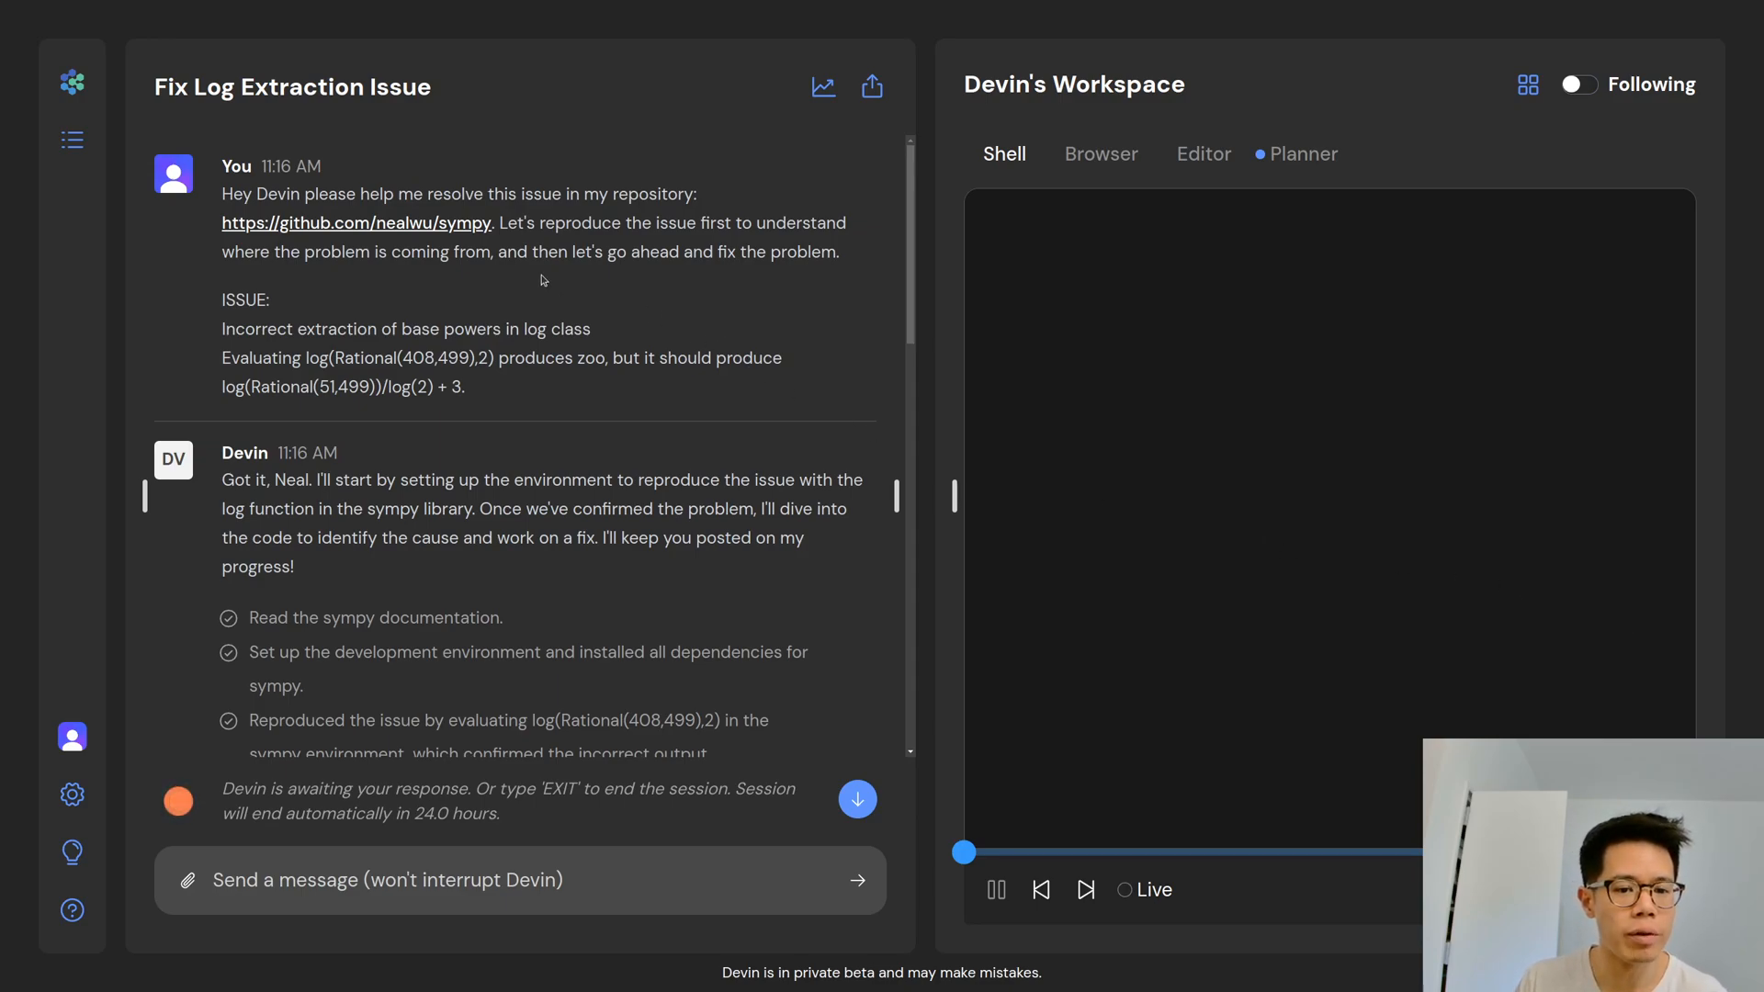
pyautogui.moveTo(481, 242)
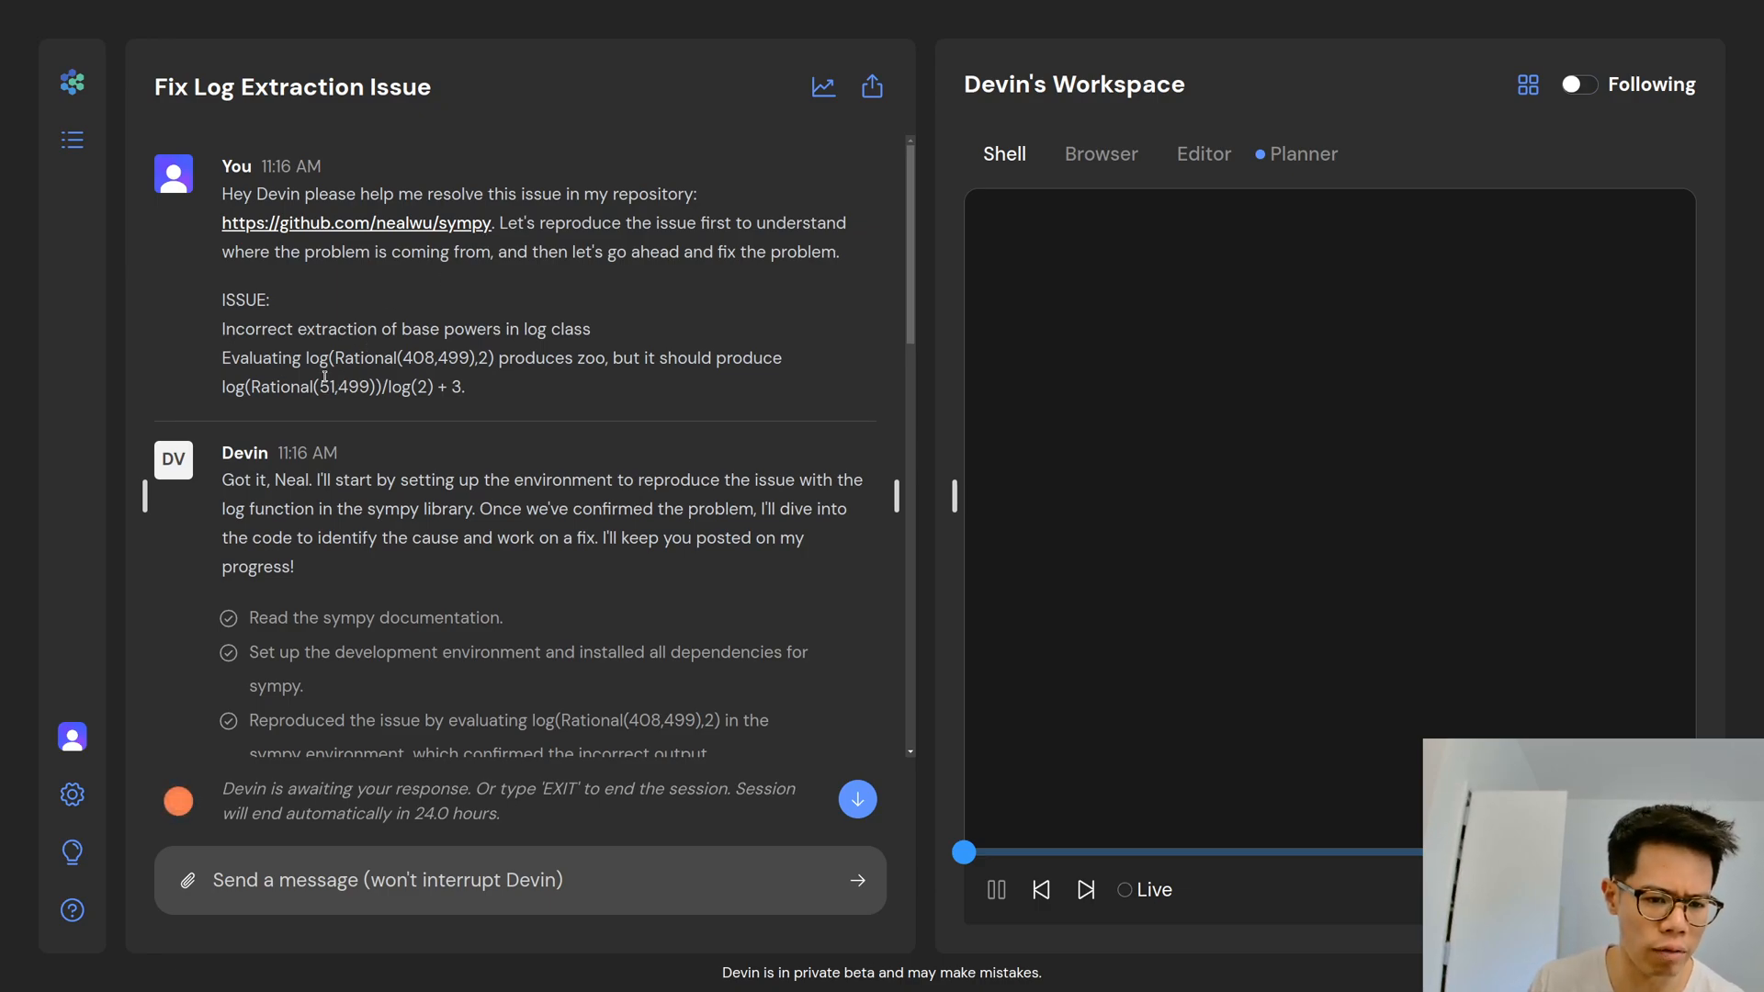
pyautogui.moveTo(599, 382)
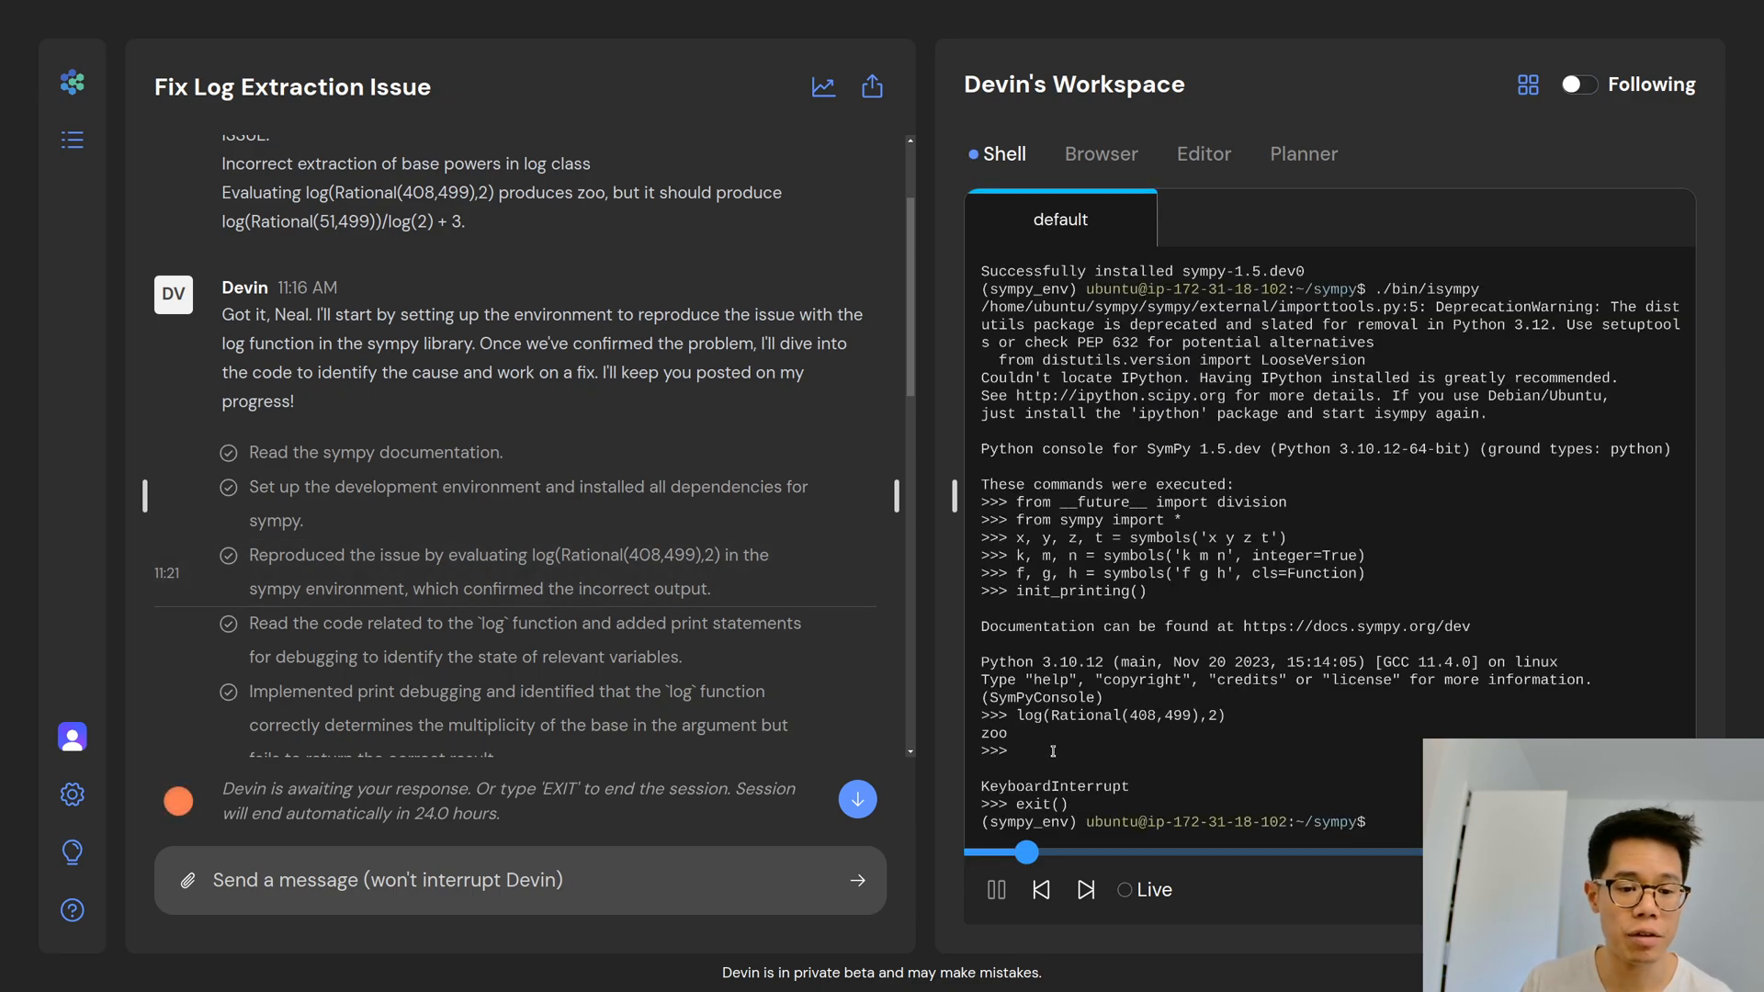
# - Jump the replay to the debugging stage showing exponential.py's log code with print statements
pyautogui.scroll(-3)
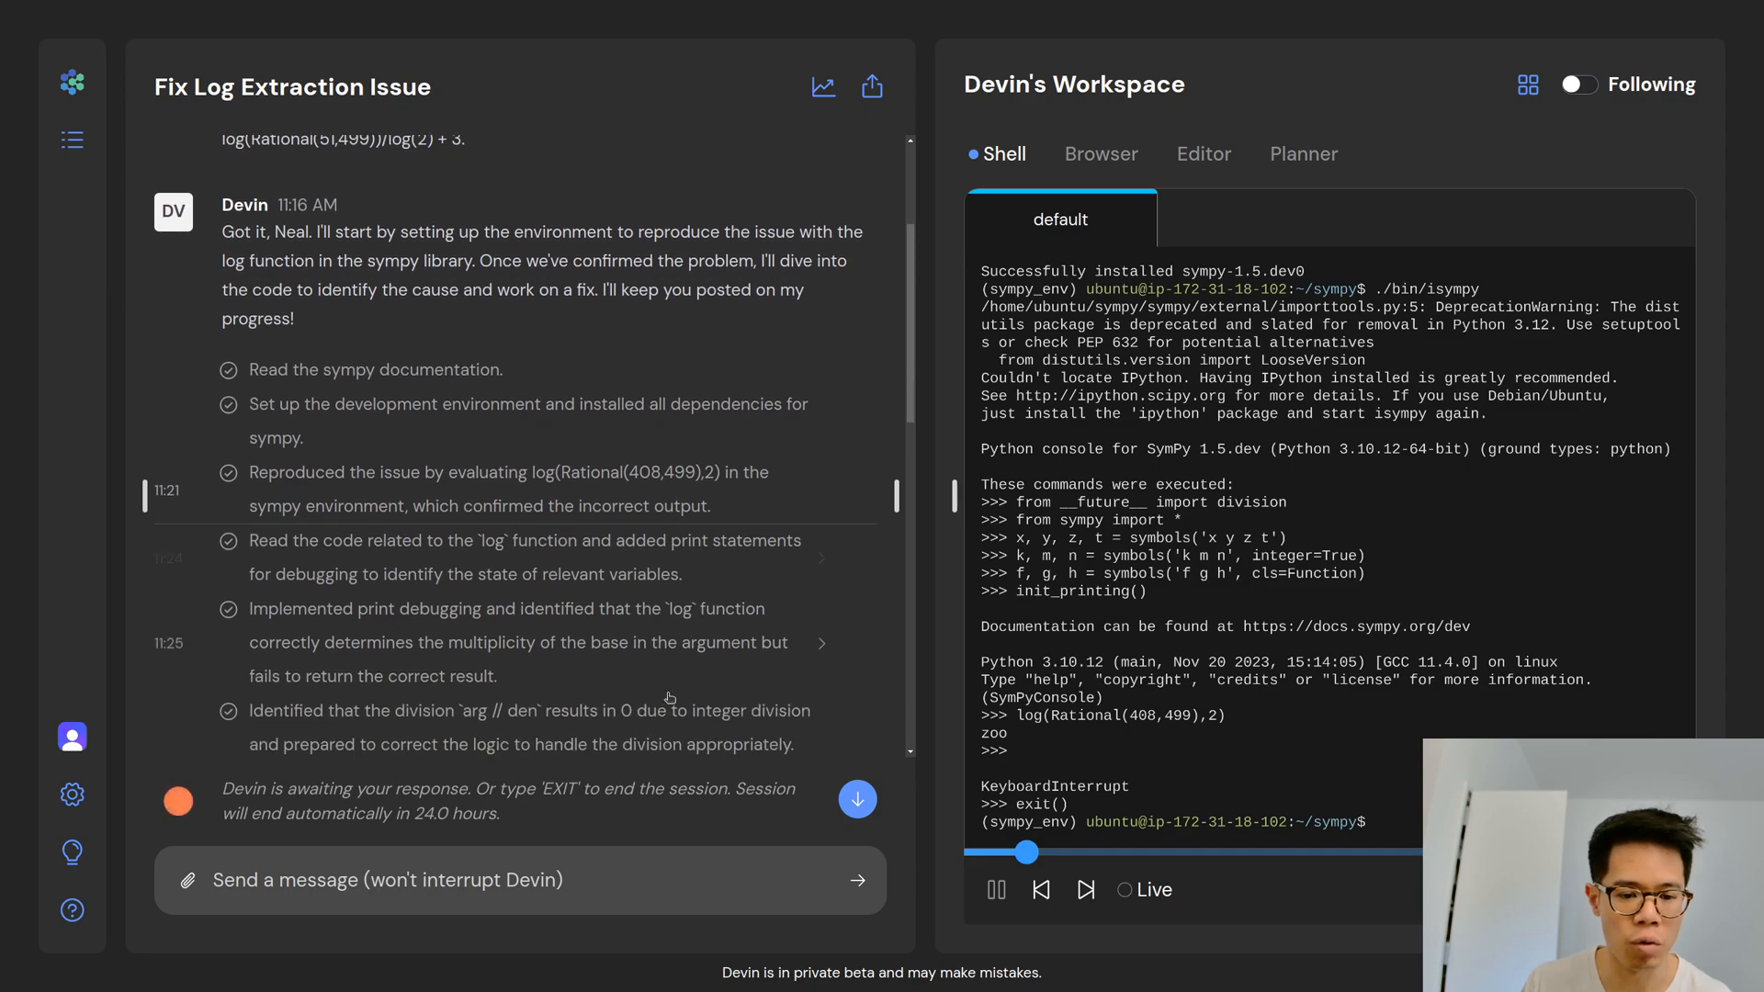
pyautogui.click(1202, 152)
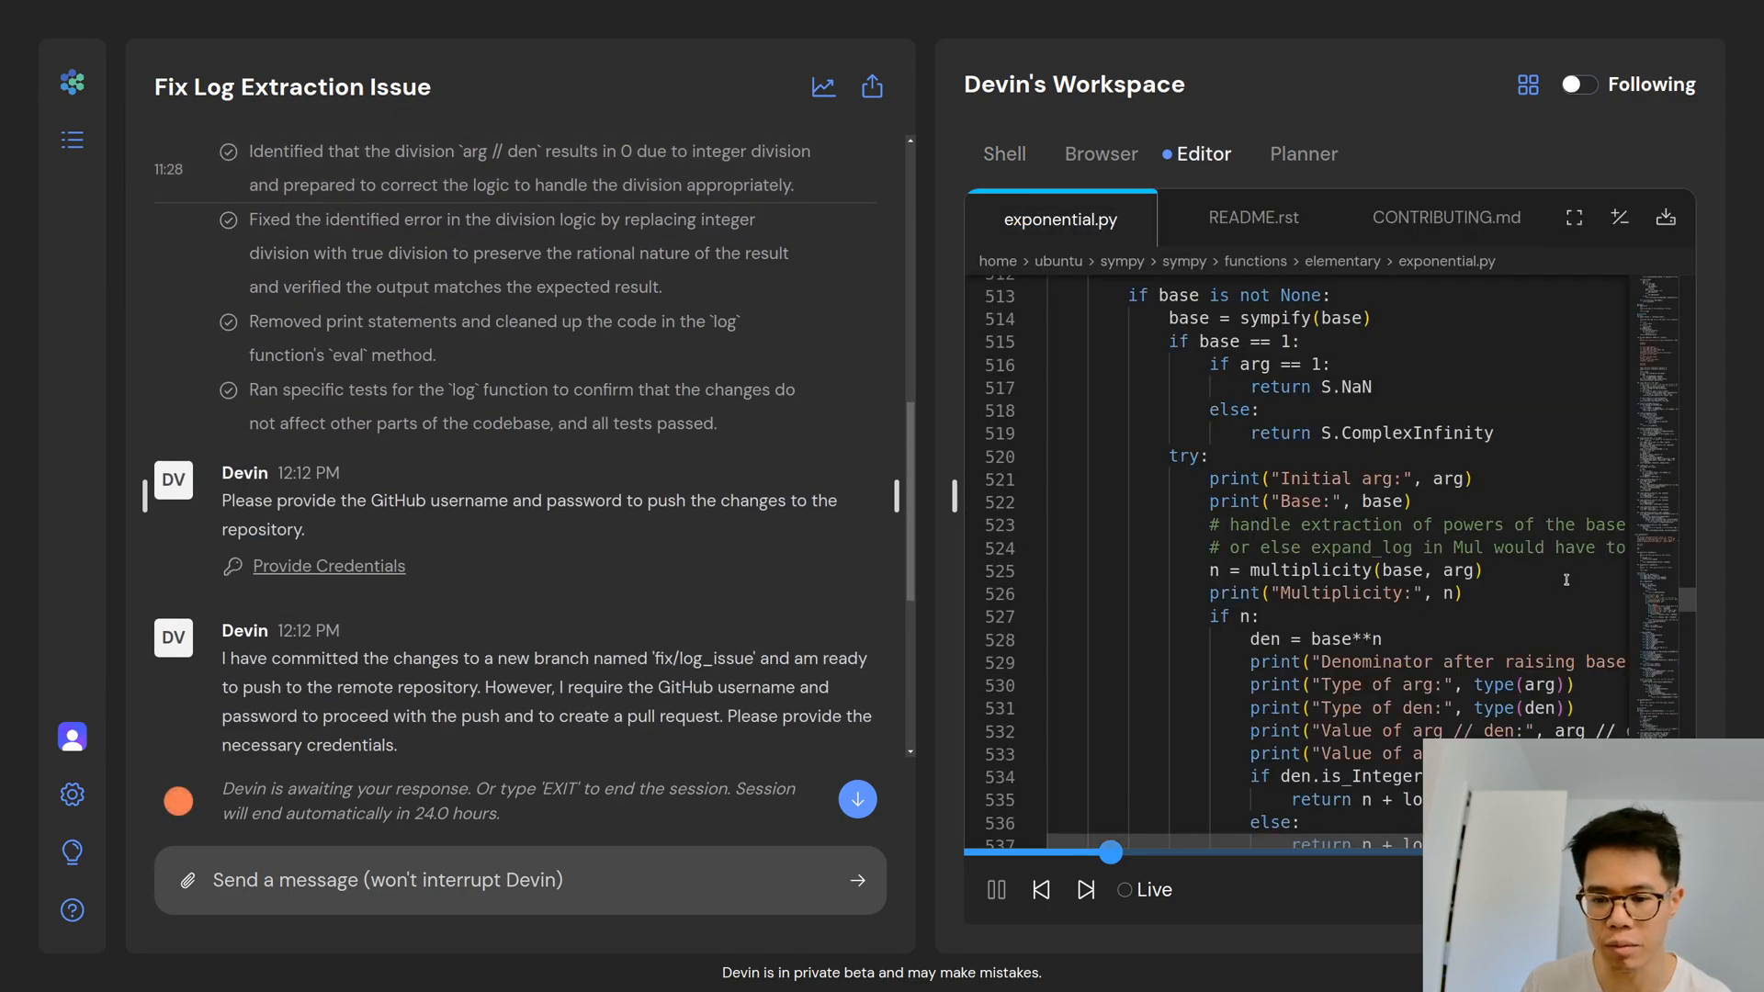
# - Review the cleaned true-division fix and the shell run giving log(51/499)/log(2) + 3
pyautogui.scroll(-3)
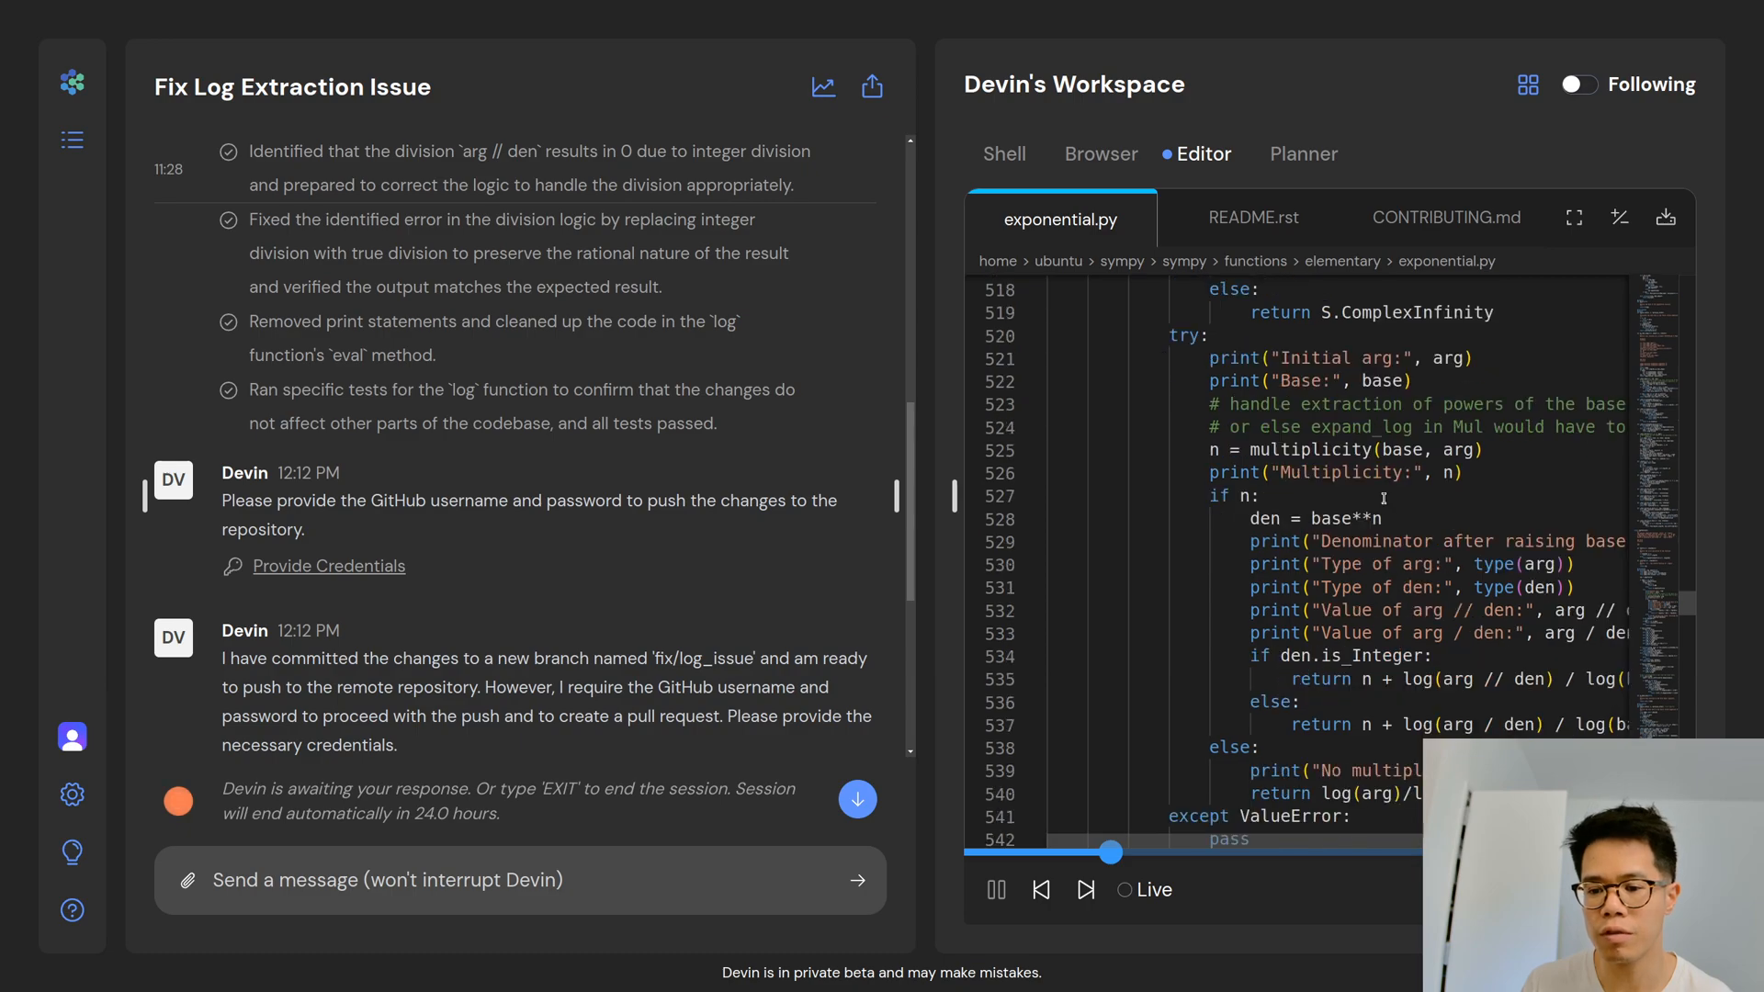
pyautogui.moveTo(1512, 587)
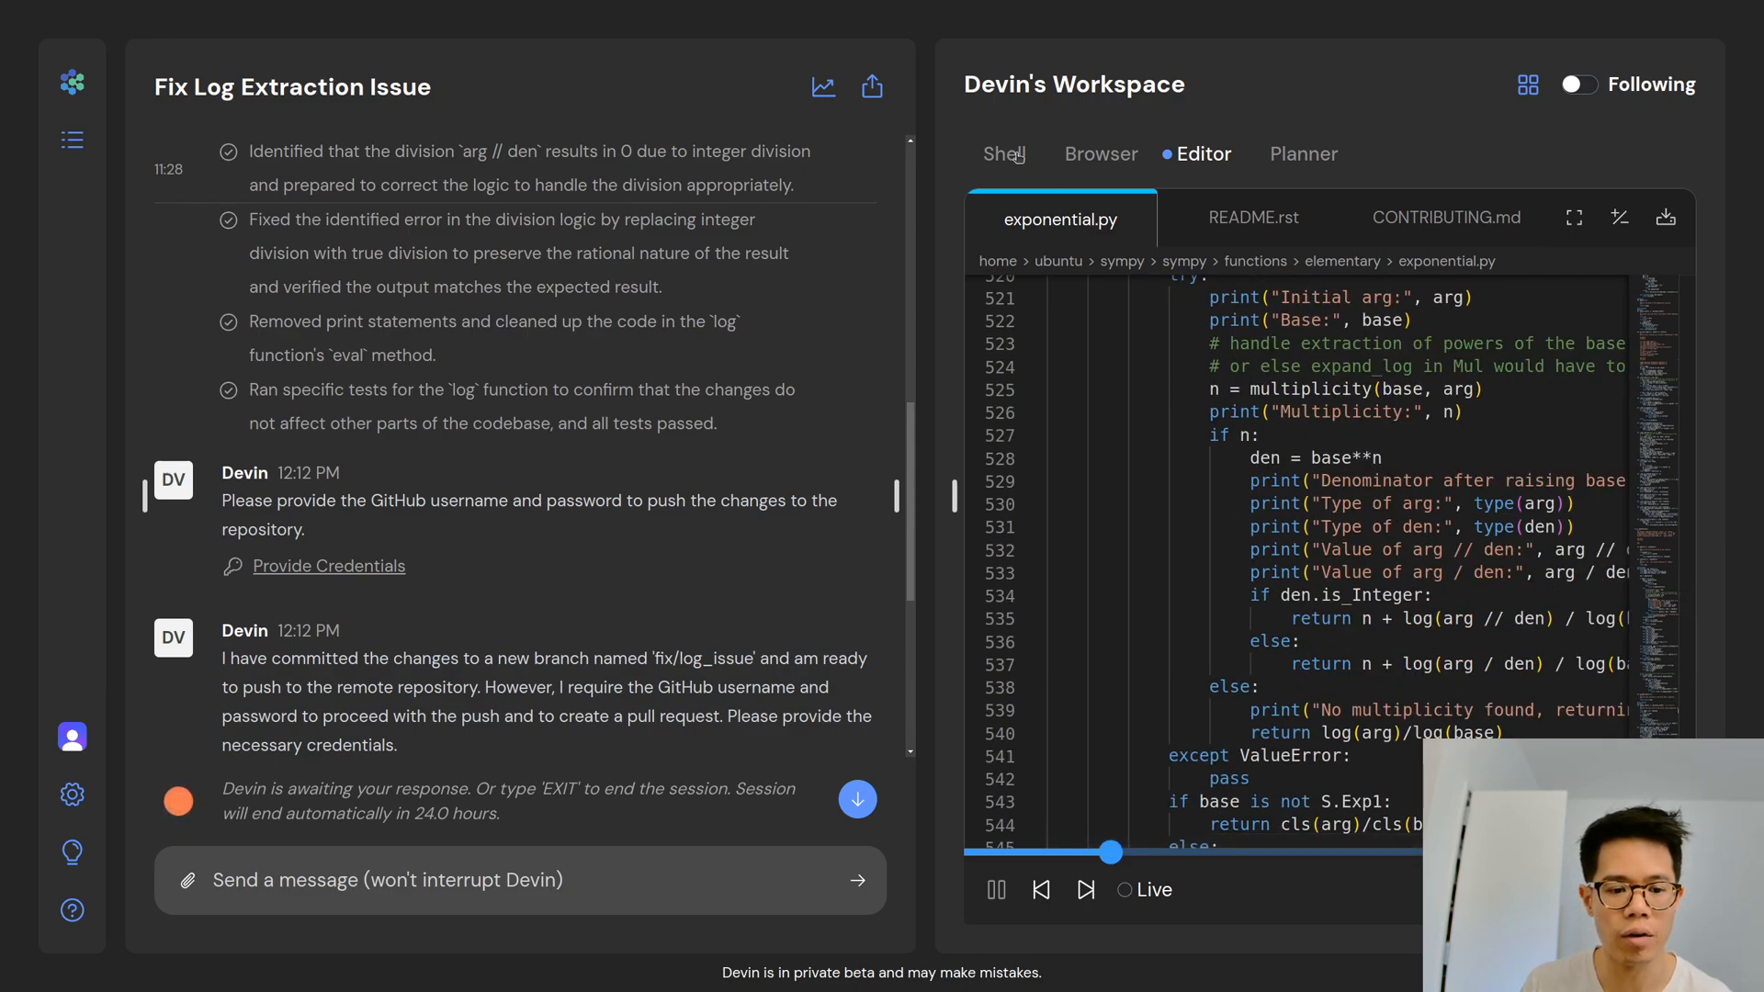
pyautogui.click(1004, 154)
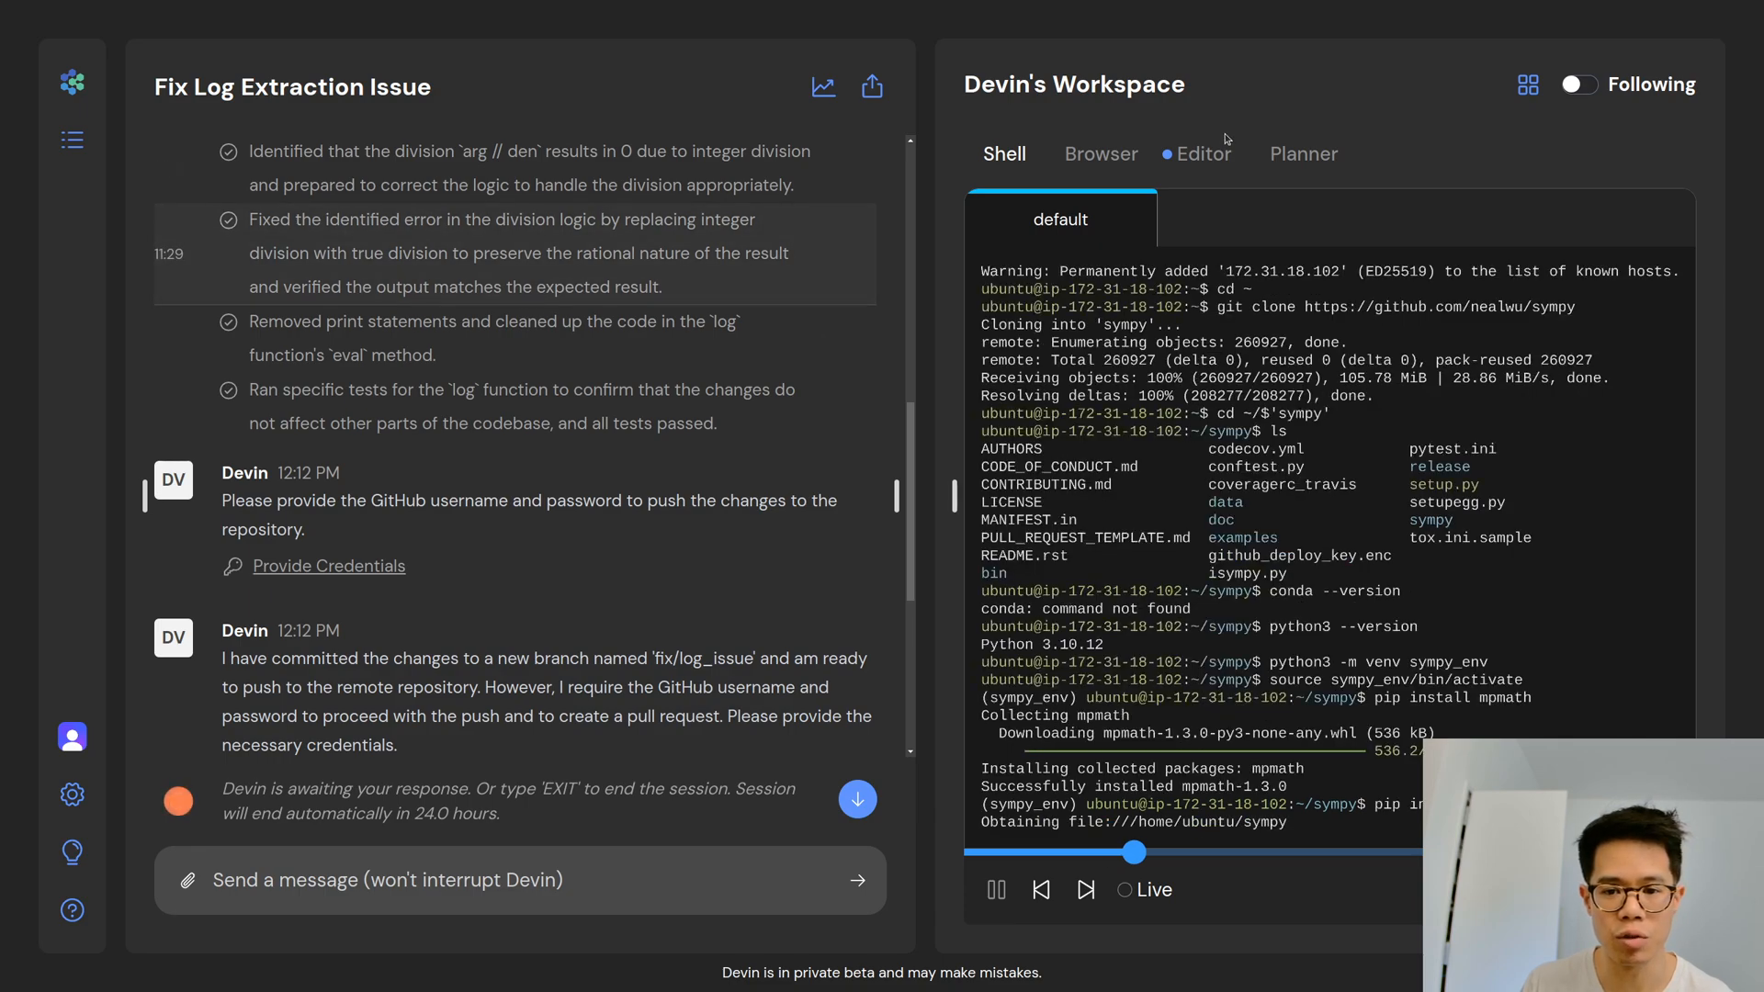
pyautogui.click(1206, 154)
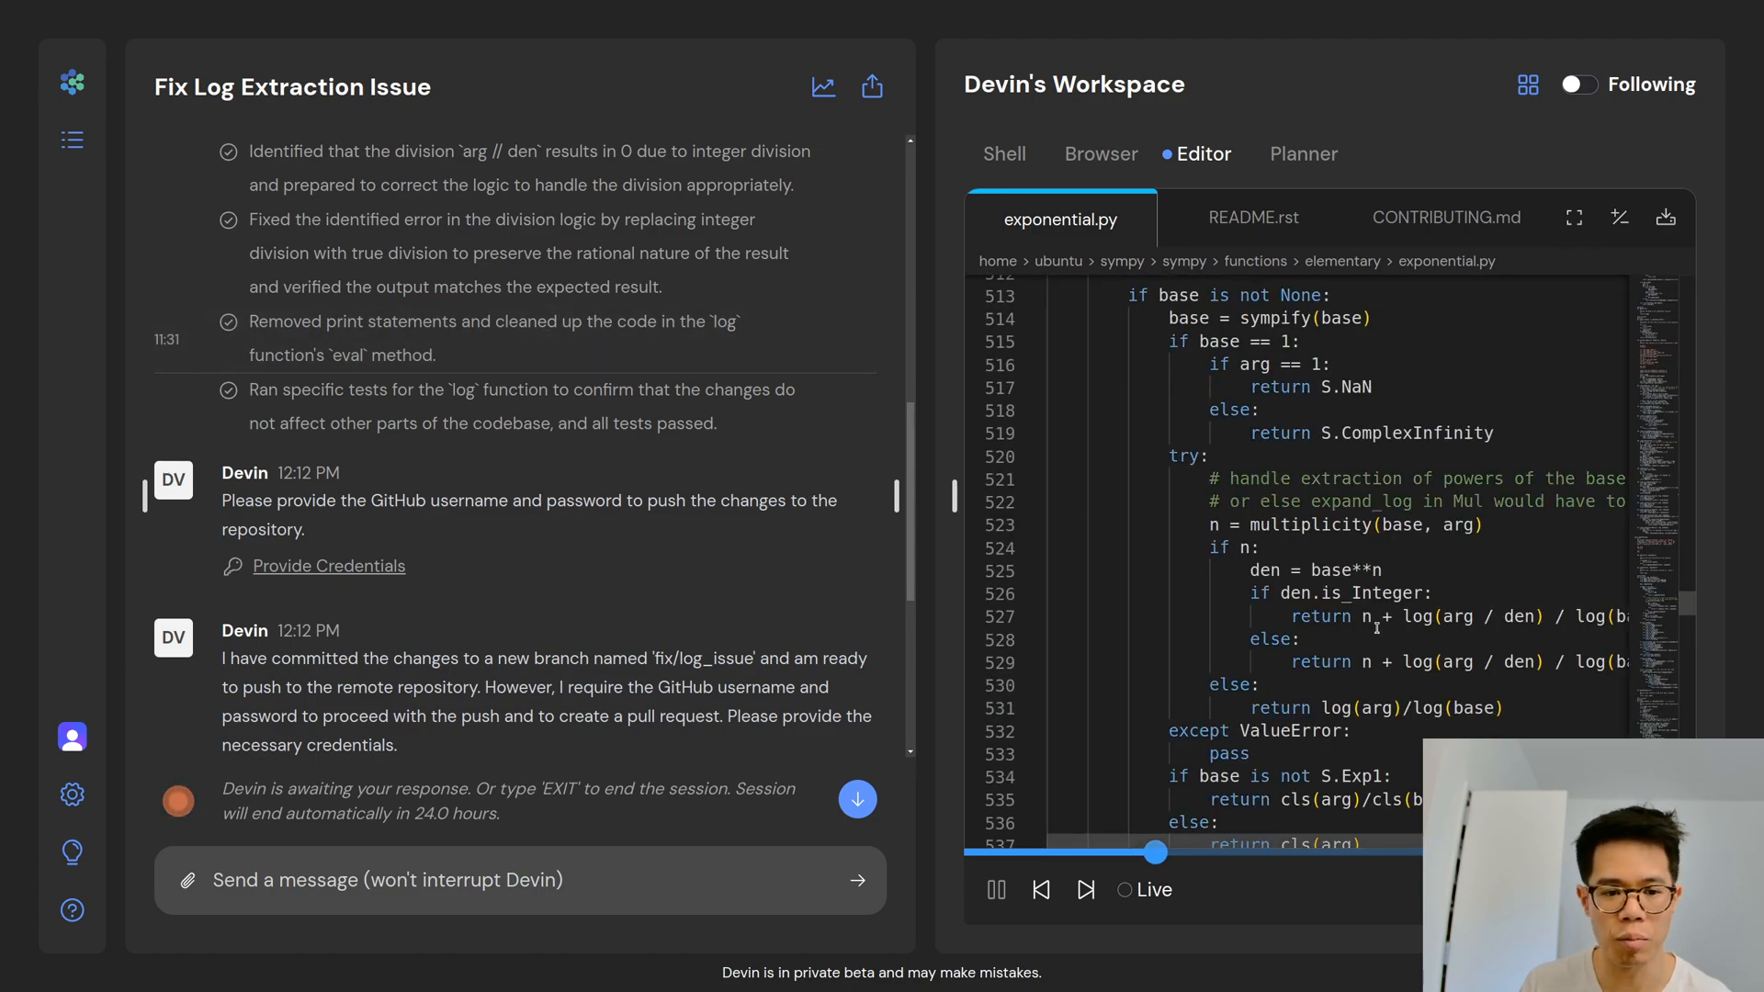
pyautogui.click(1003, 154)
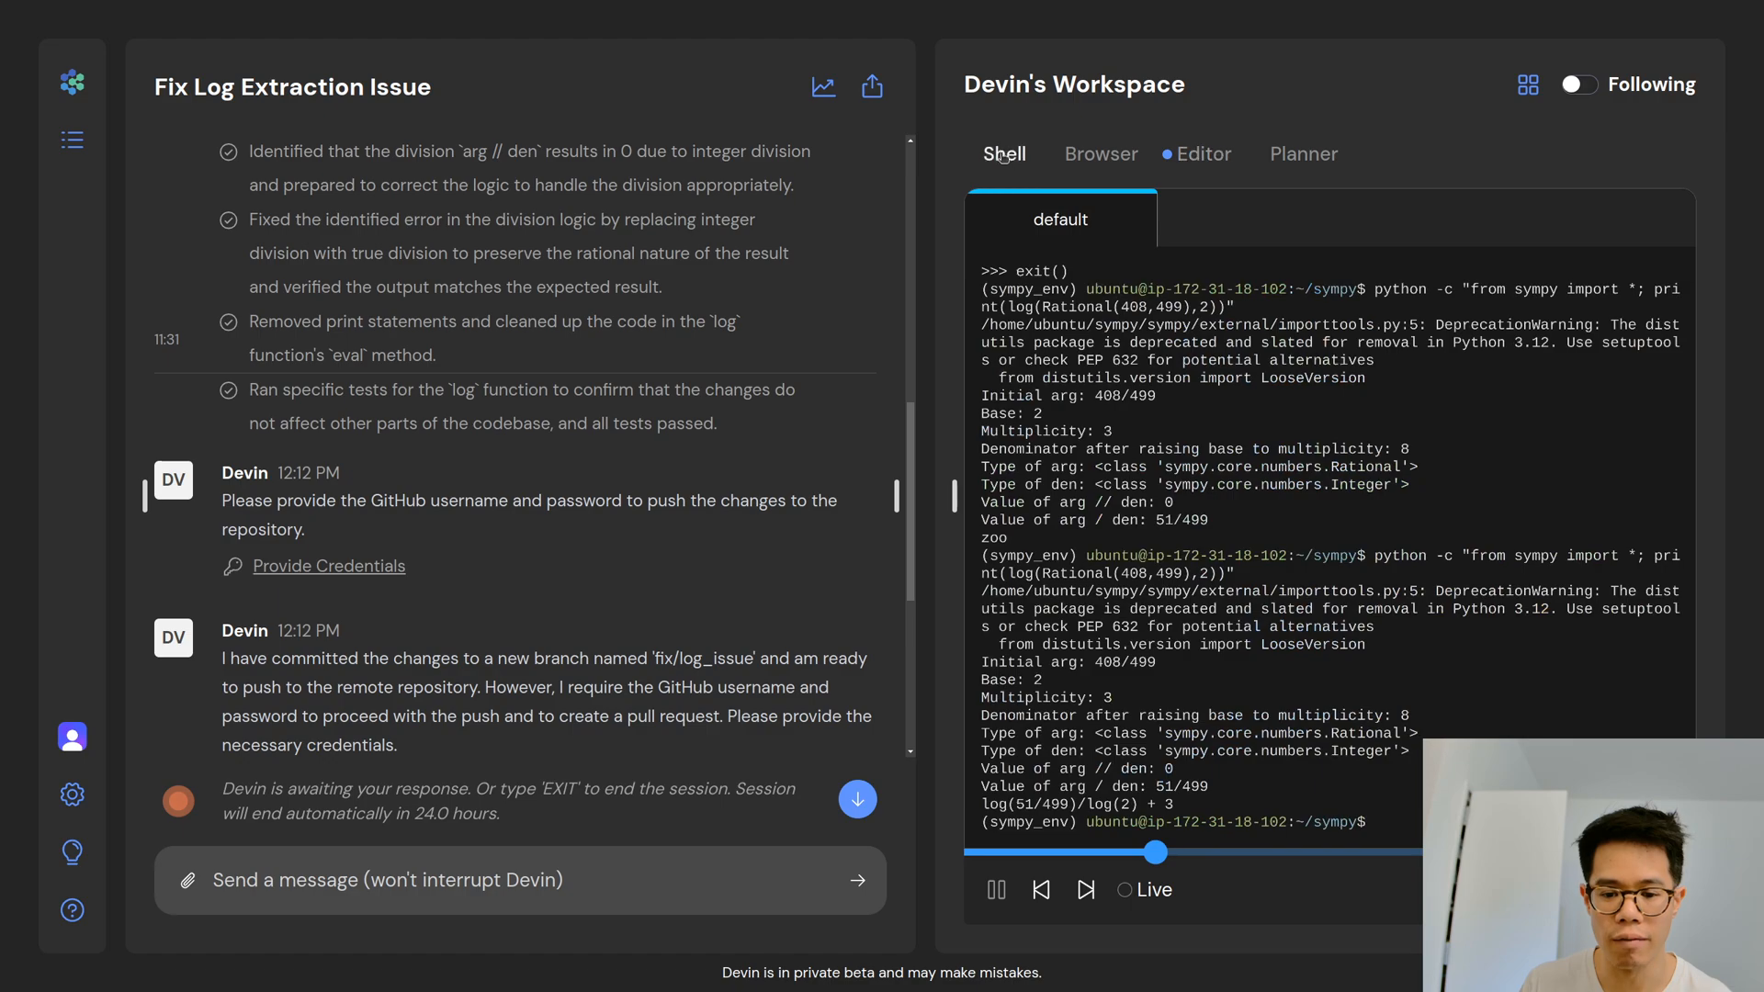